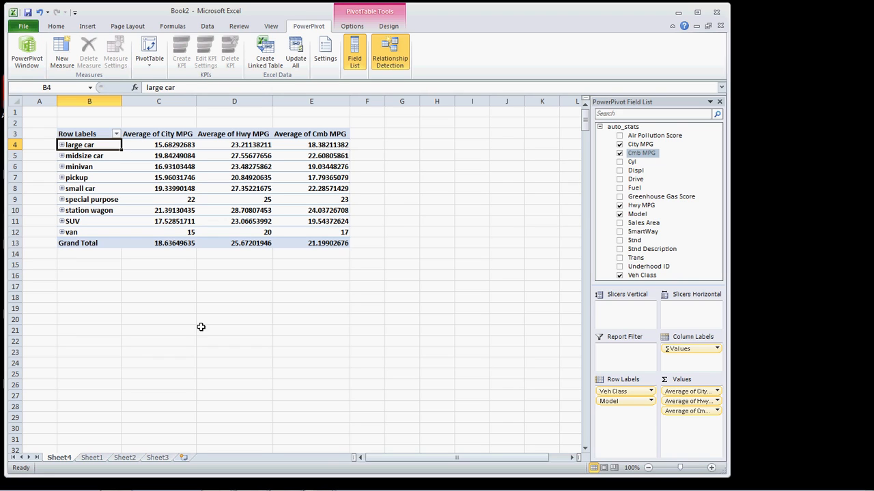
mouse_move(172, 202)
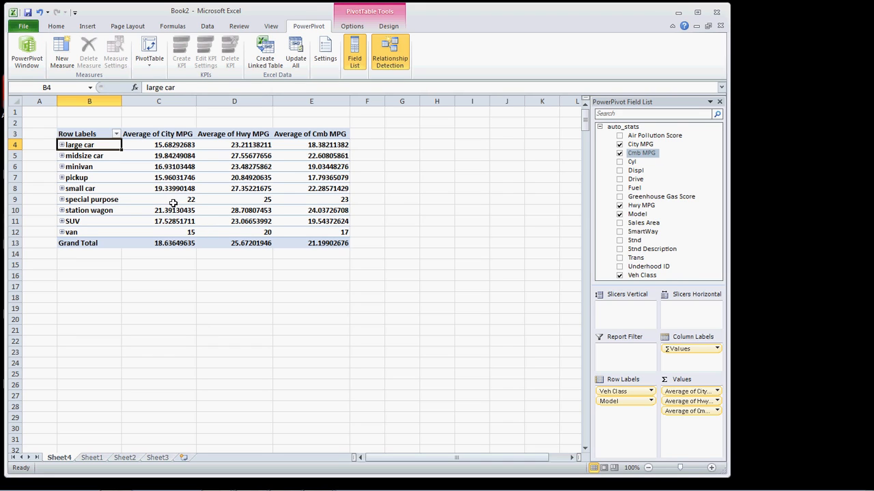
mouse_move(174, 145)
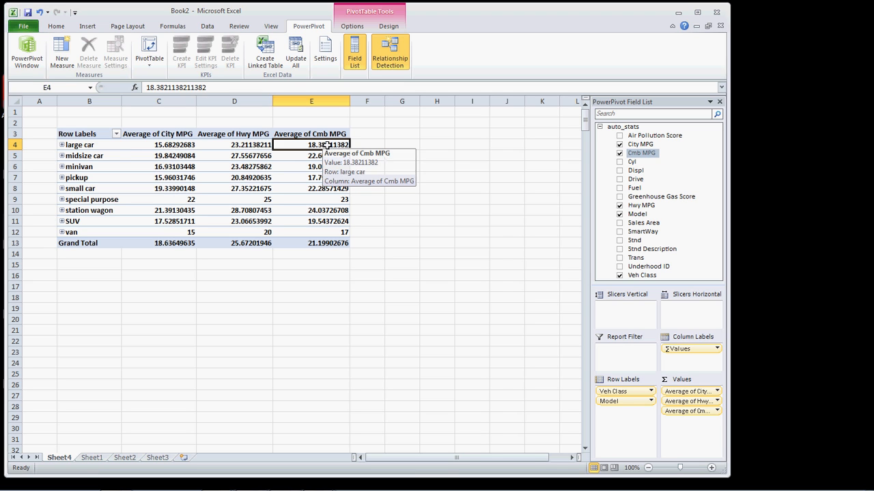
- Format the large car row's City, Hwy and Cmb MPG averages as Number with 2 decimal places
right_click(158, 145)
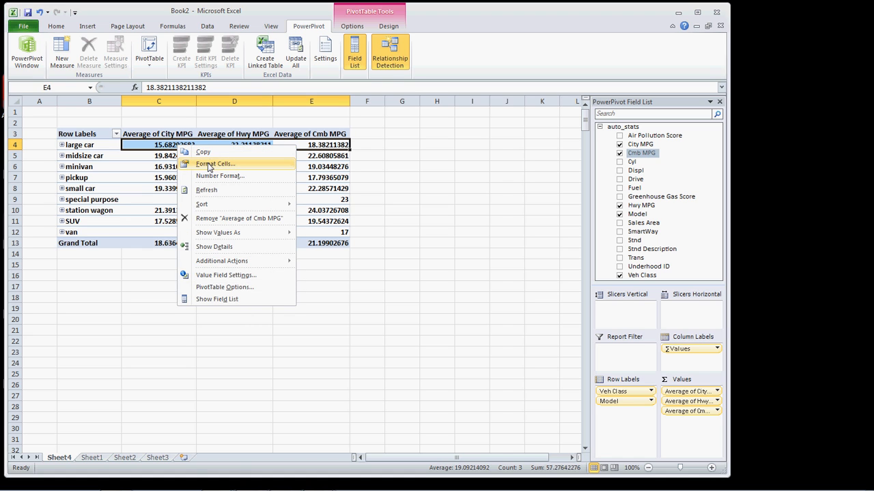
left_click(215, 164)
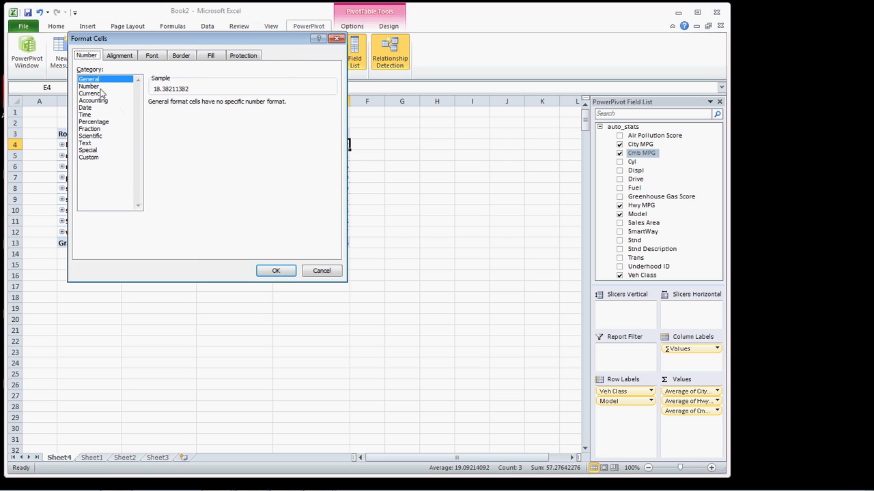
left_click(276, 270)
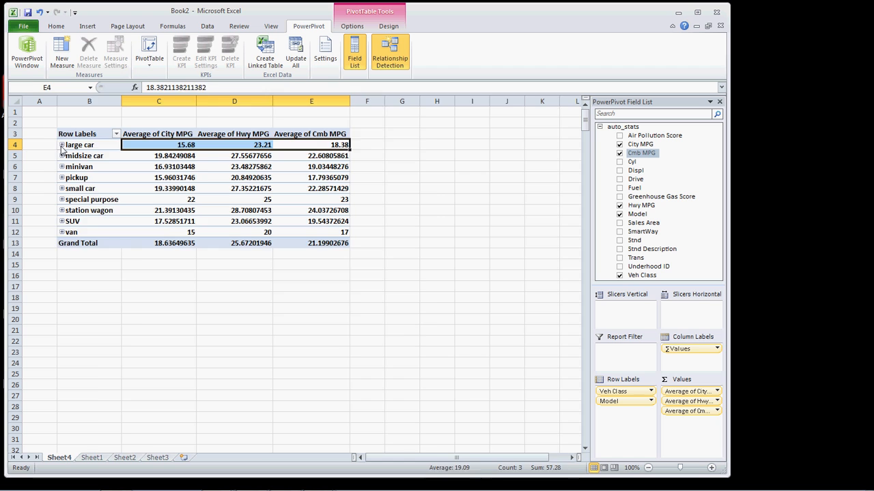
- Expand large car and format every model's MPG averages as Number with 2 decimals
left_click(61, 144)
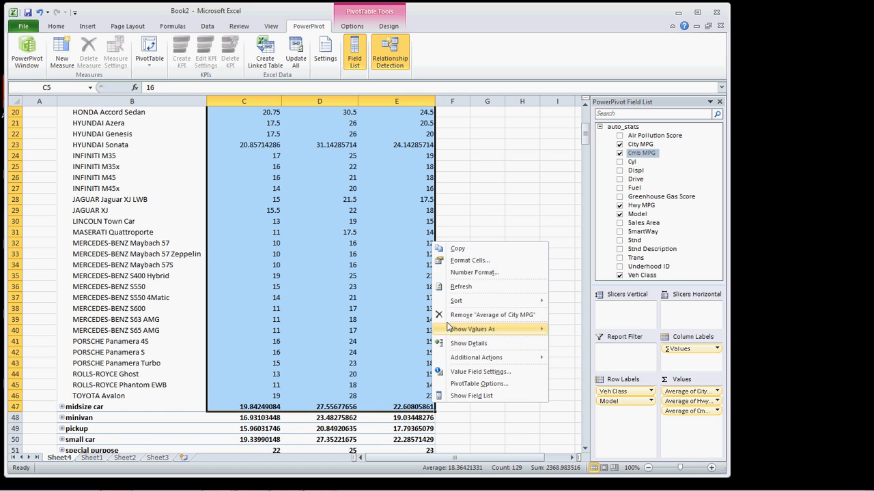
left_click(469, 260)
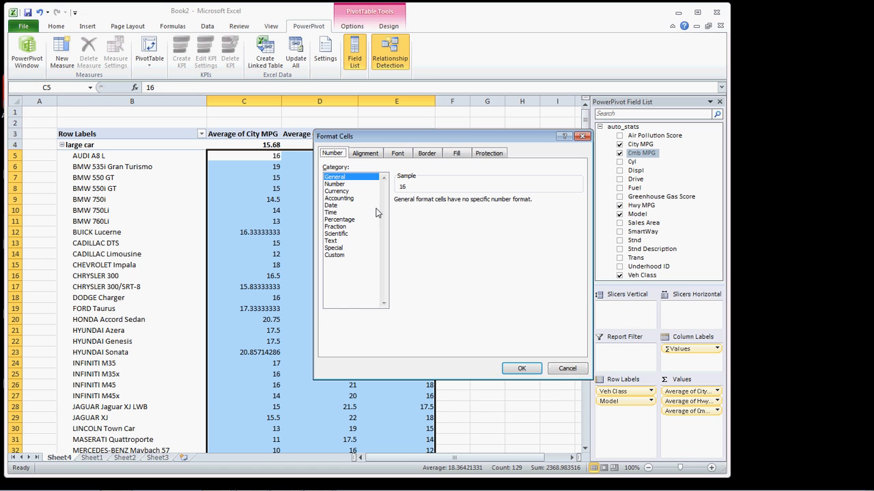
left_click(335, 184)
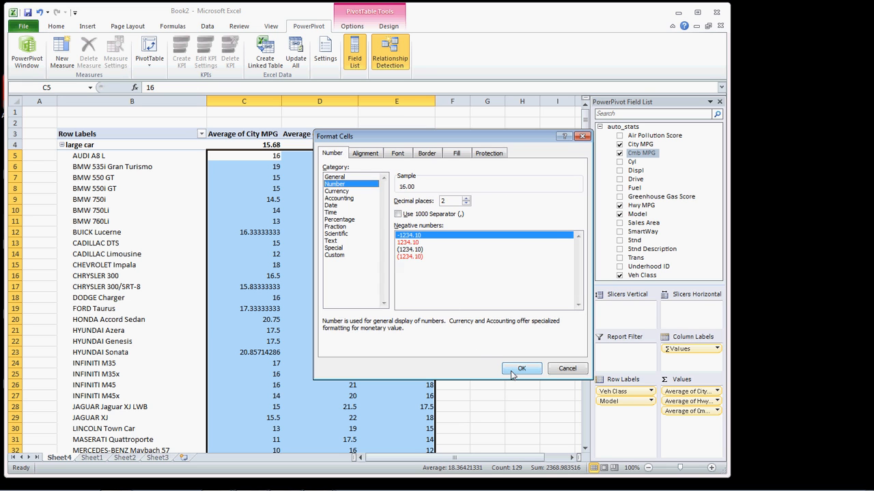
left_click(520, 369)
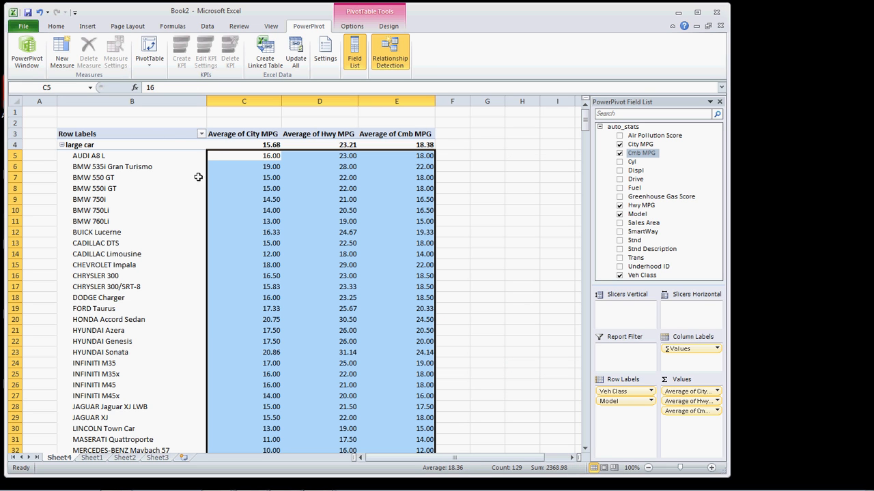
left_click(243, 154)
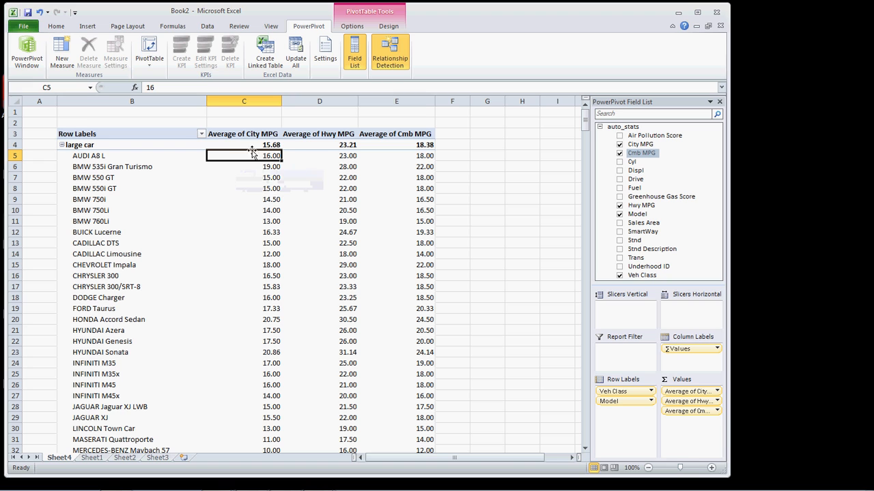
- Sort the large car models by average City MPG from largest to smallest
right_click(244, 155)
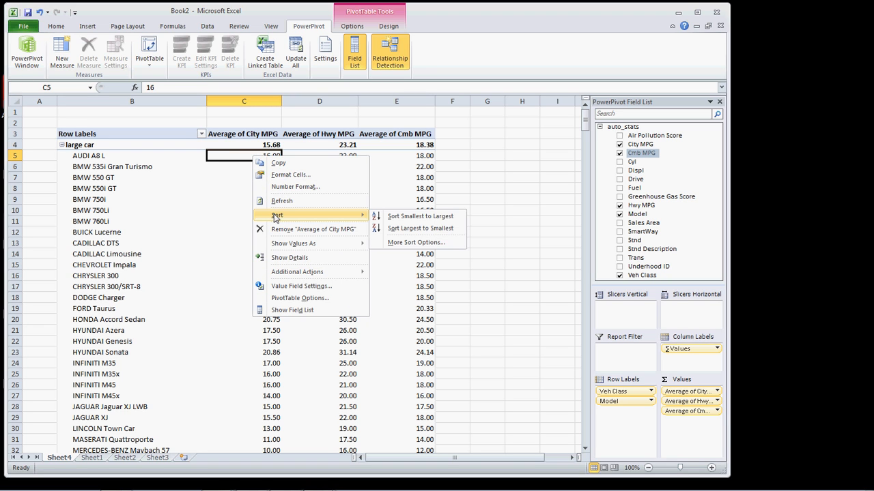
left_click(420, 228)
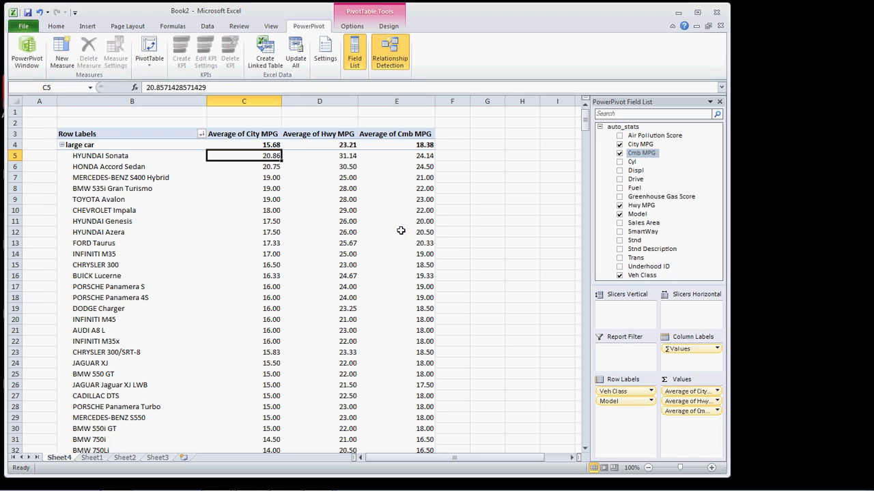
mouse_move(63, 145)
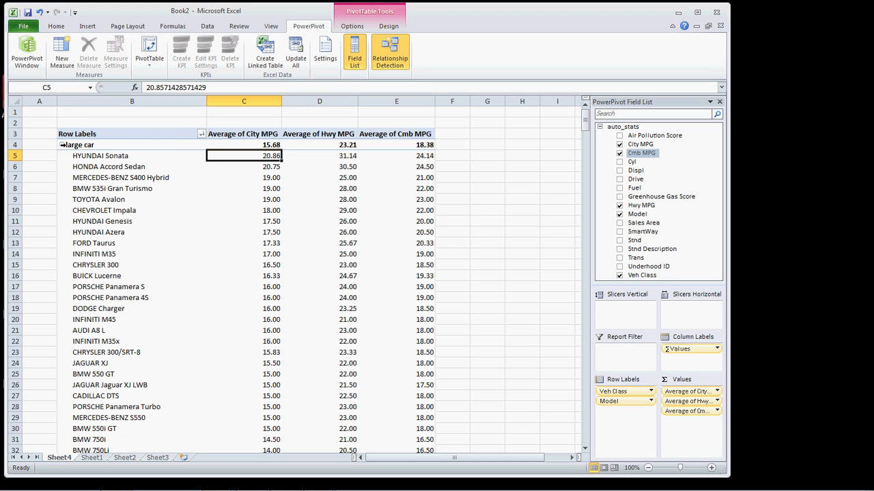
- Collapse the entire class field so each vehicle class shows as a single summary row
right_click(78, 145)
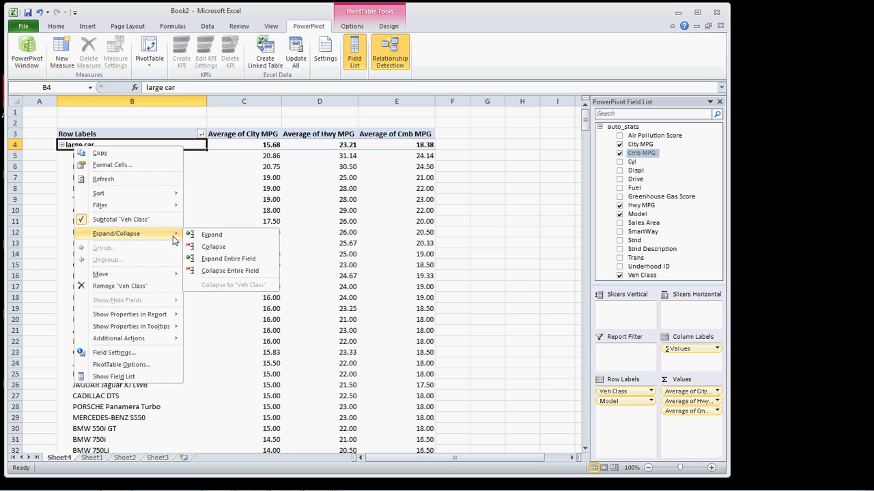
mouse_move(230, 271)
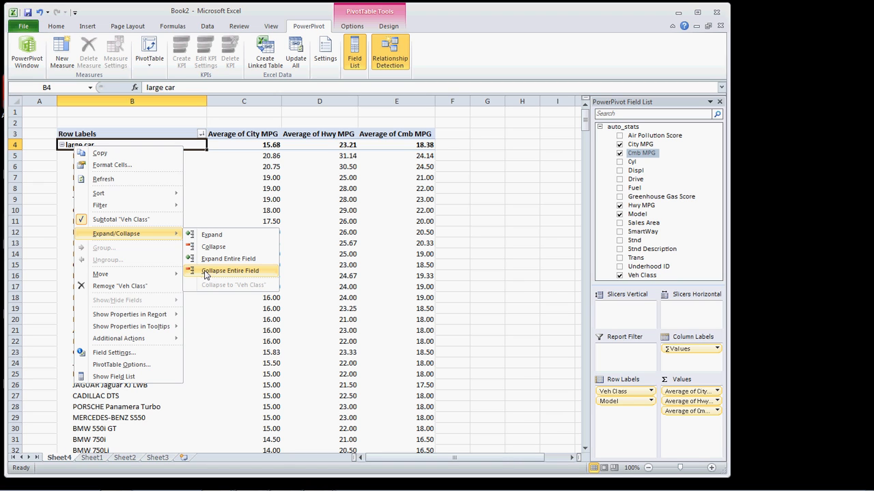
left_click(230, 270)
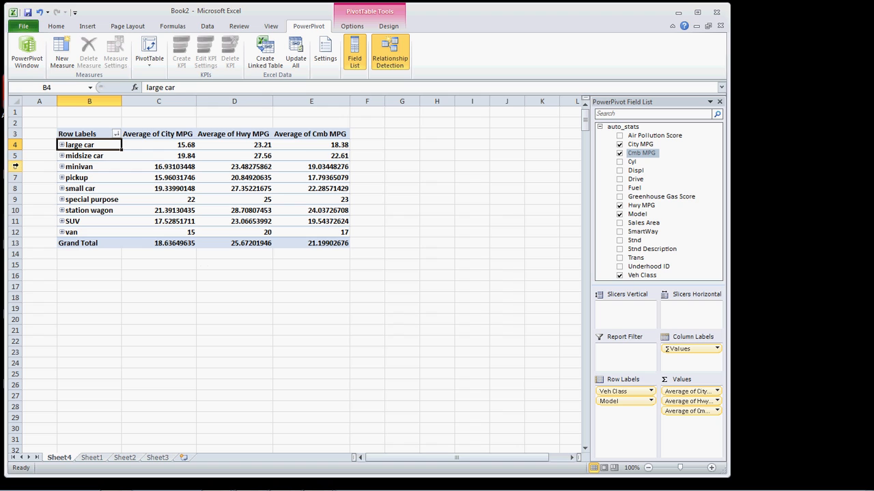
mouse_move(375, 316)
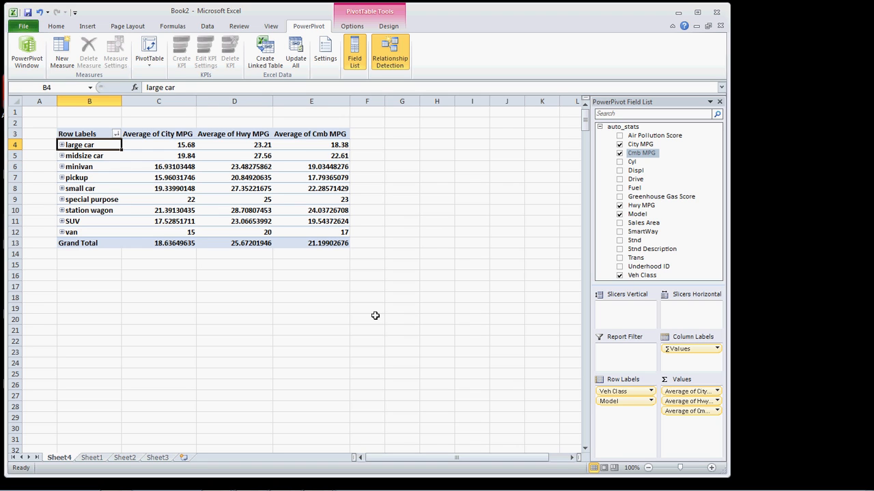
mouse_move(653, 308)
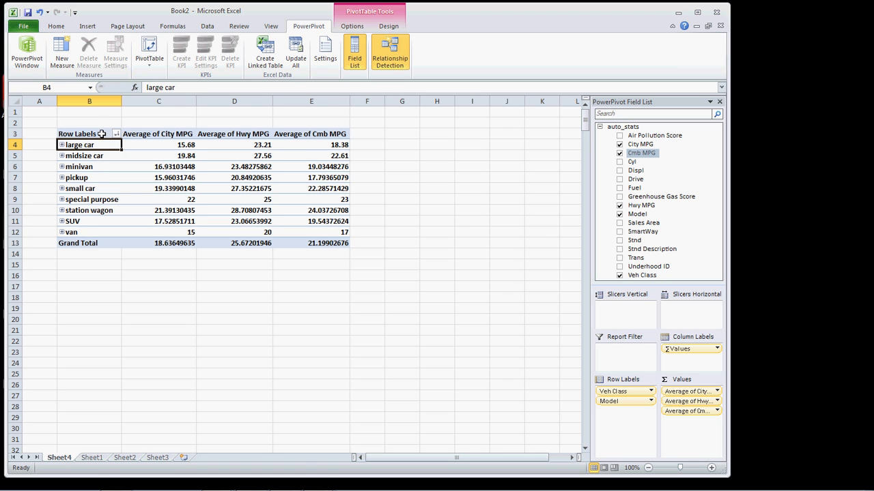
- Rename the Row Labels header cell B3 to Class/Model
double_click(77, 133)
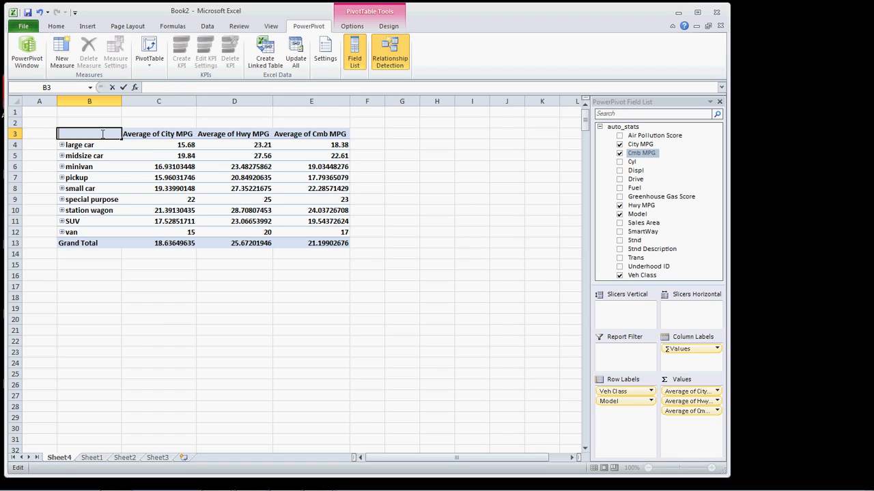
type("Class/Model")
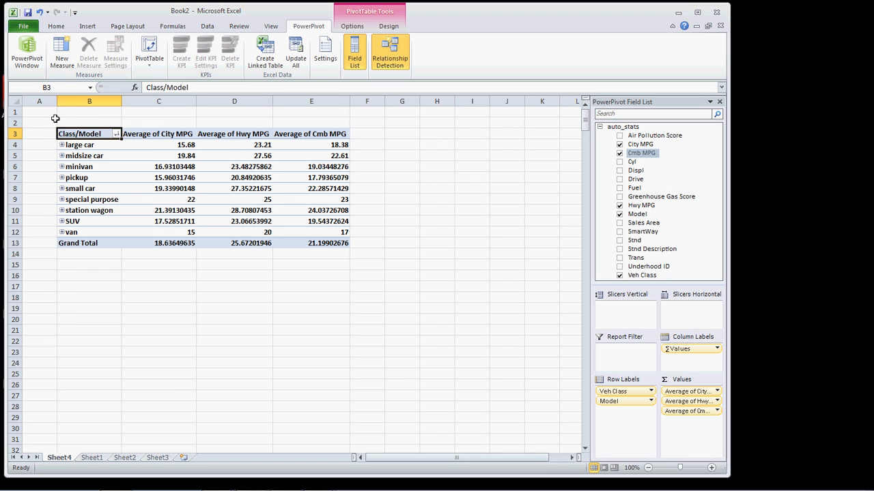
mouse_move(674, 329)
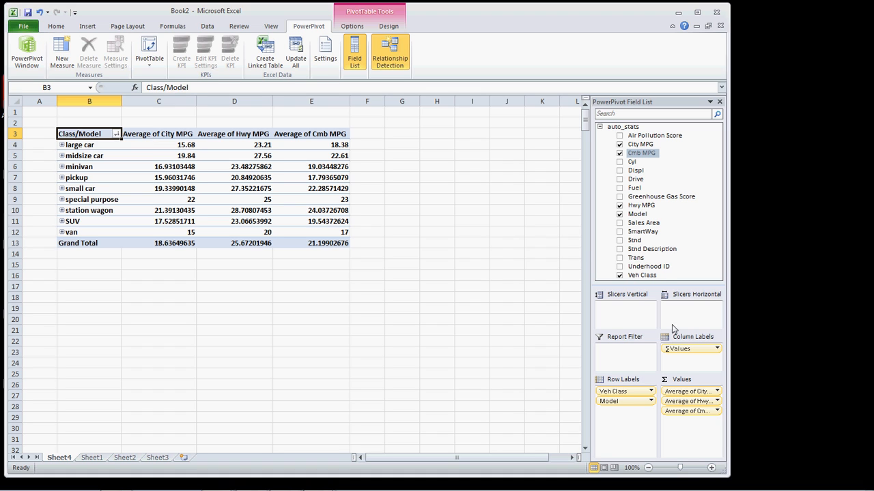
mouse_move(651, 281)
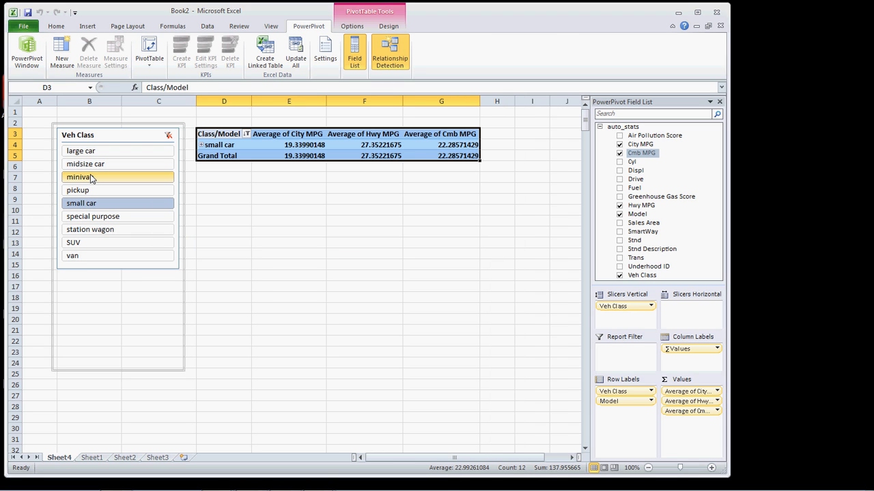
- Test the Veh Class slicer by filtering to minivan, then clear the filter to show all classes
left_click(79, 177)
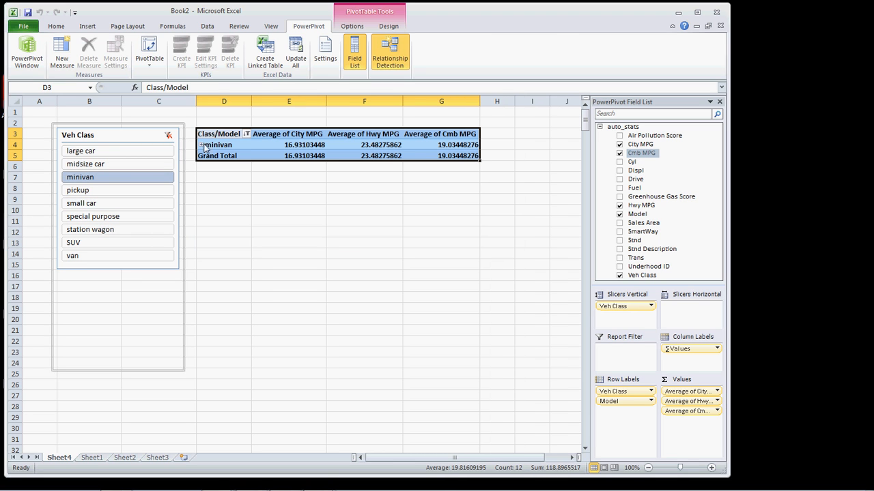
left_click(224, 145)
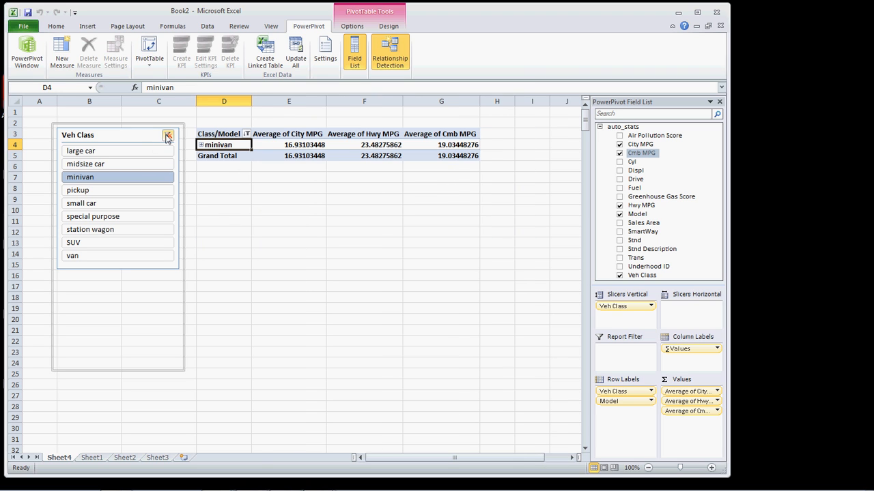
left_click(168, 134)
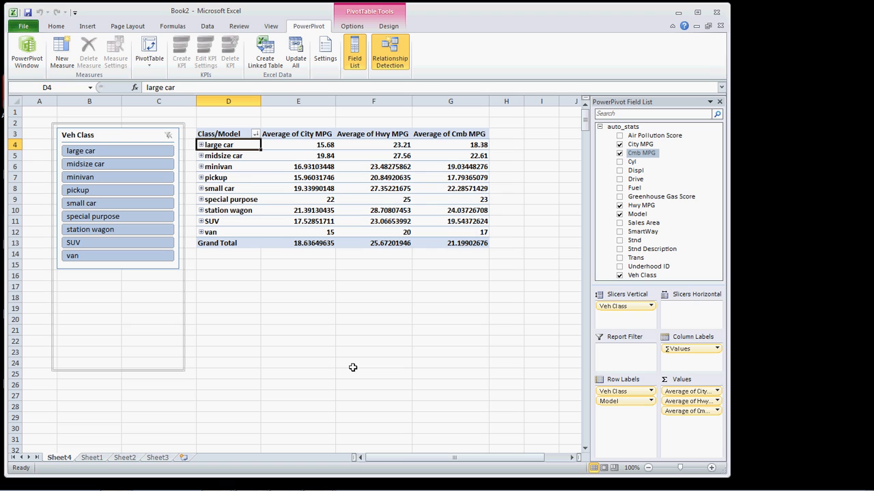
- Insert a clustered column PivotChart of the MPG averages by class and deselect it
left_click(86, 26)
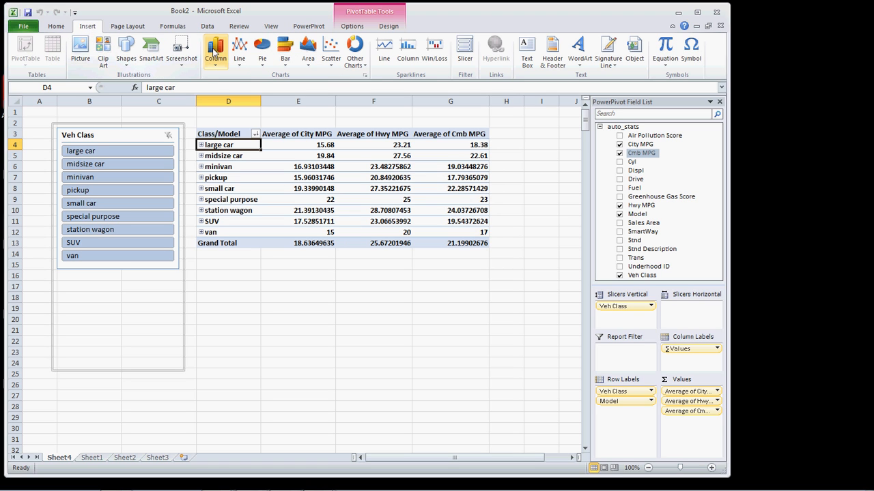
mouse_move(216, 51)
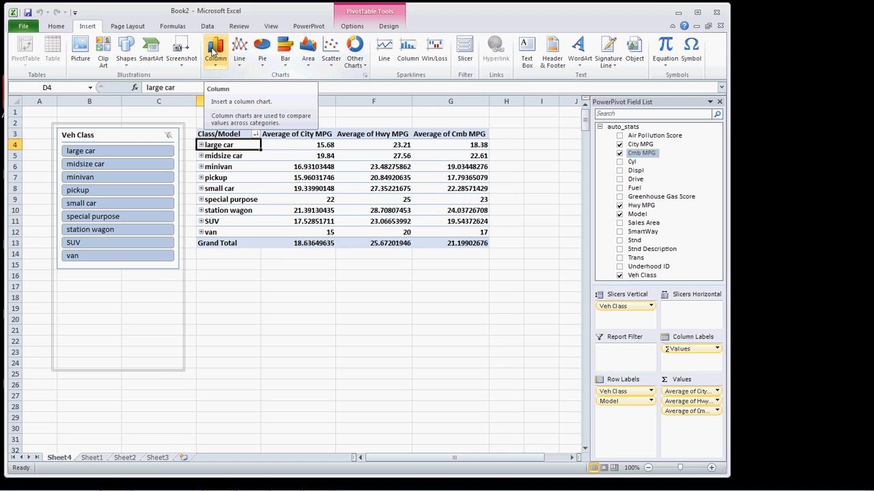
left_click(215, 49)
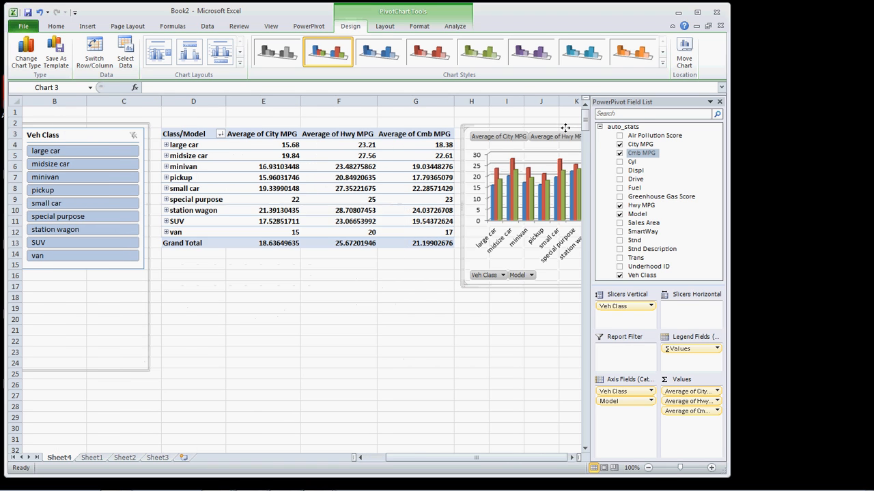
left_click(415, 286)
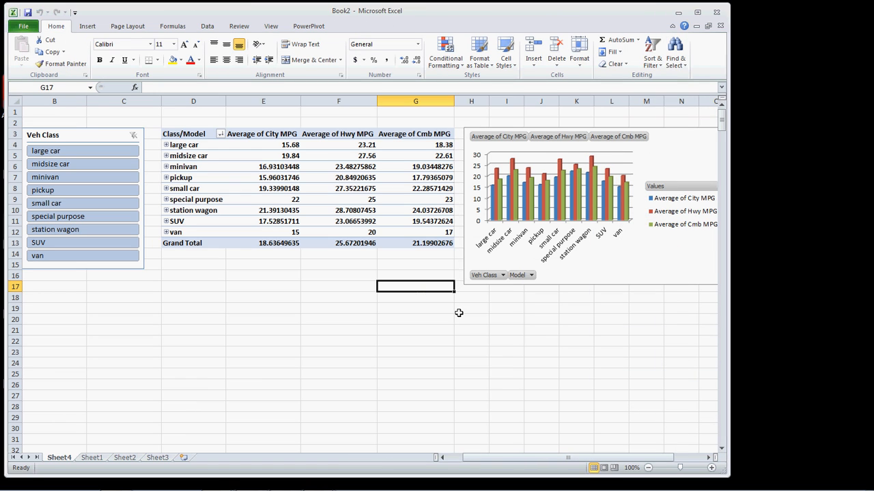
mouse_move(341, 325)
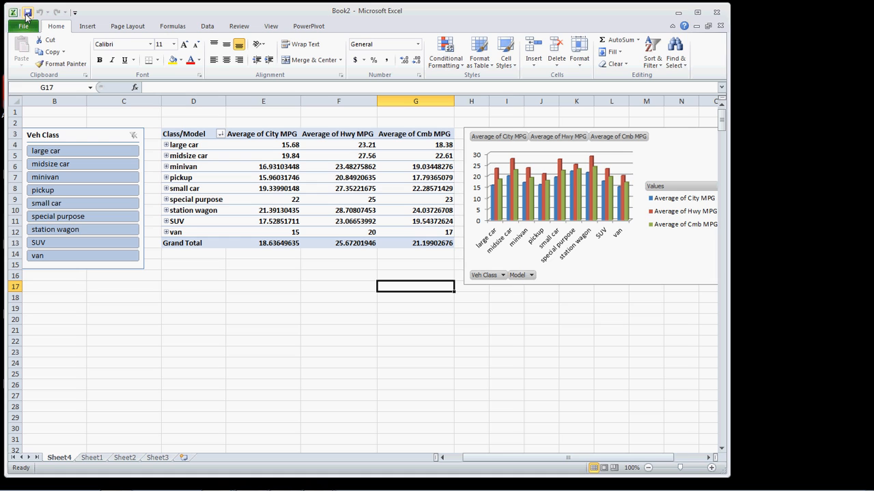
- Start saving the workbook with the file name auto_stats.xlsx
left_click(27, 12)
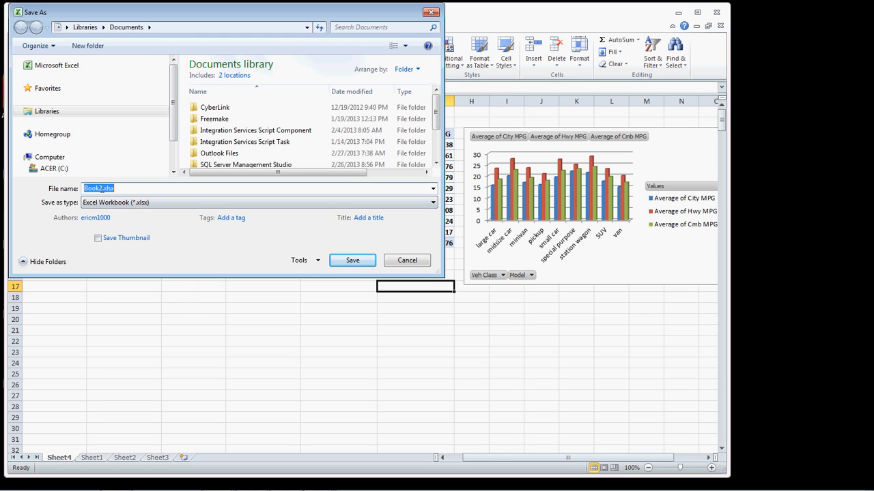
type(".xlsx")
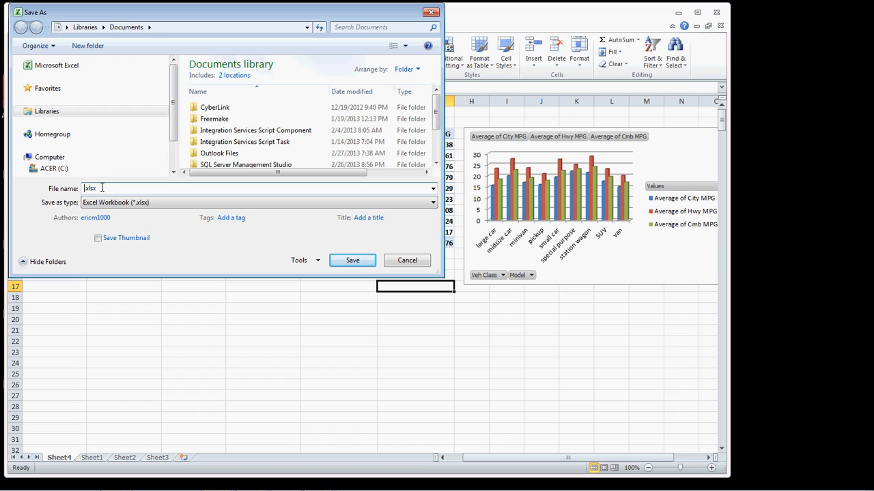
type("auto_")
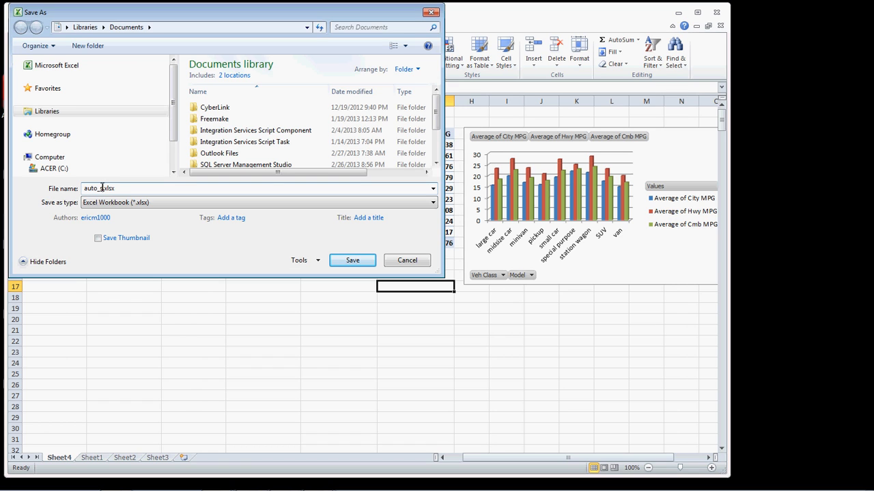
type("stats")
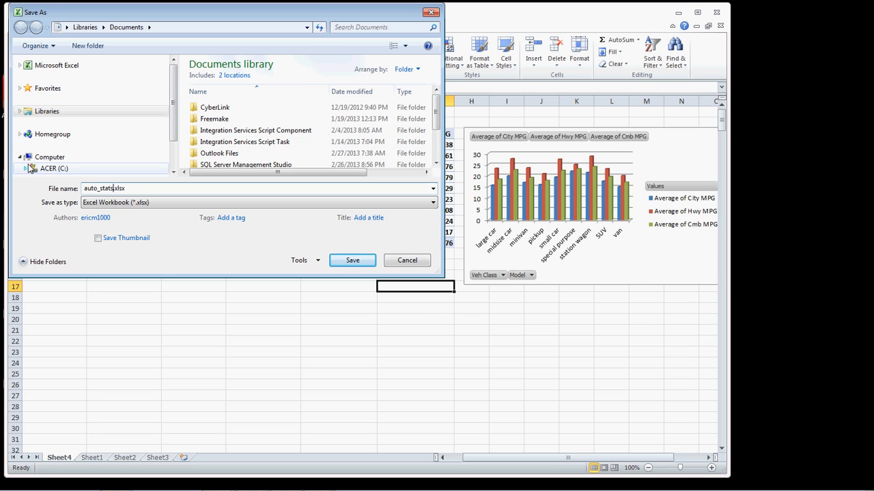
- Browse to C:\EDUCATION\PowerPivot and save auto_stats.xlsx there
left_click(32, 169)
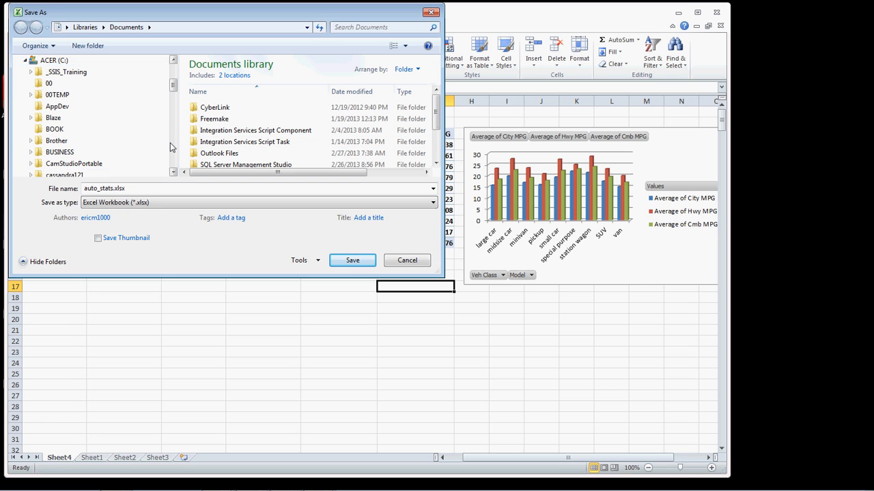
scroll("down", 3)
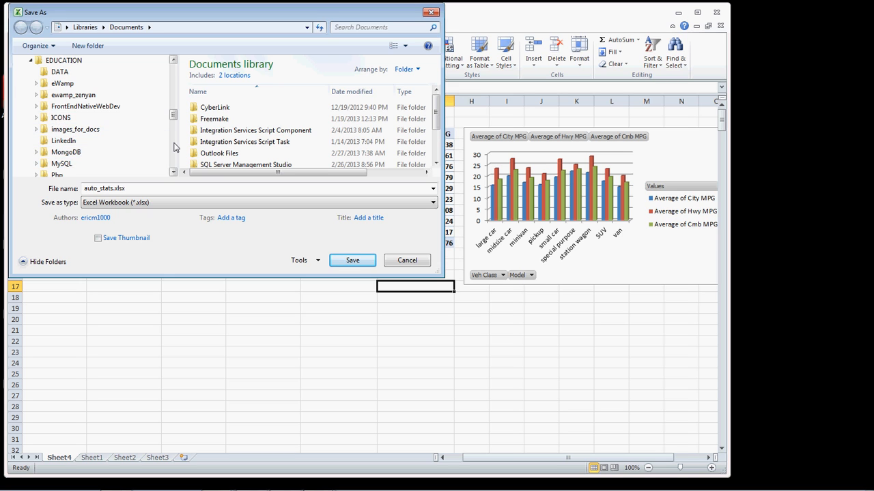
left_click(68, 94)
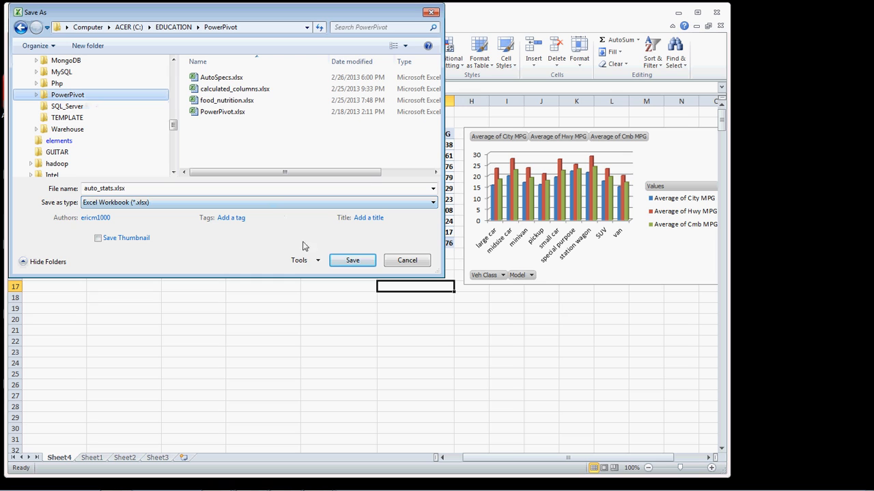
left_click(352, 260)
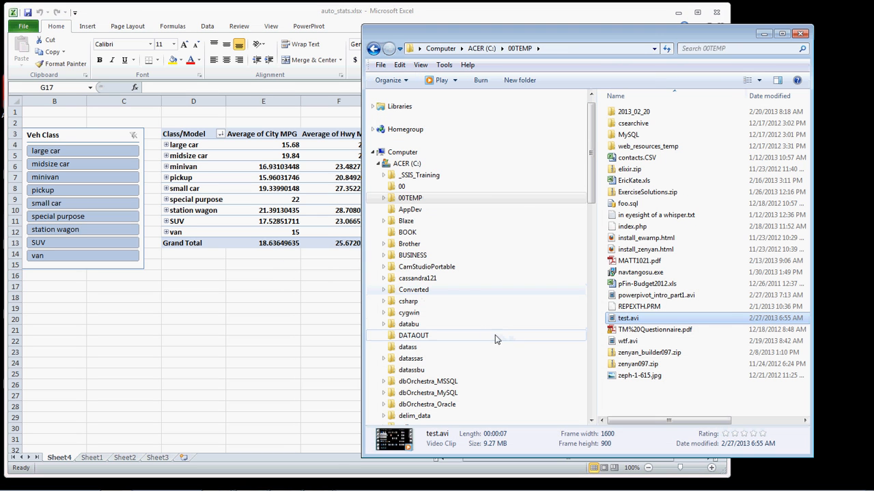
- Check PowerPivot.xlsx, AutoSpecs.xlsx and the new auto_stats.xlsx in the PowerPivot folder
scroll("down", 3)
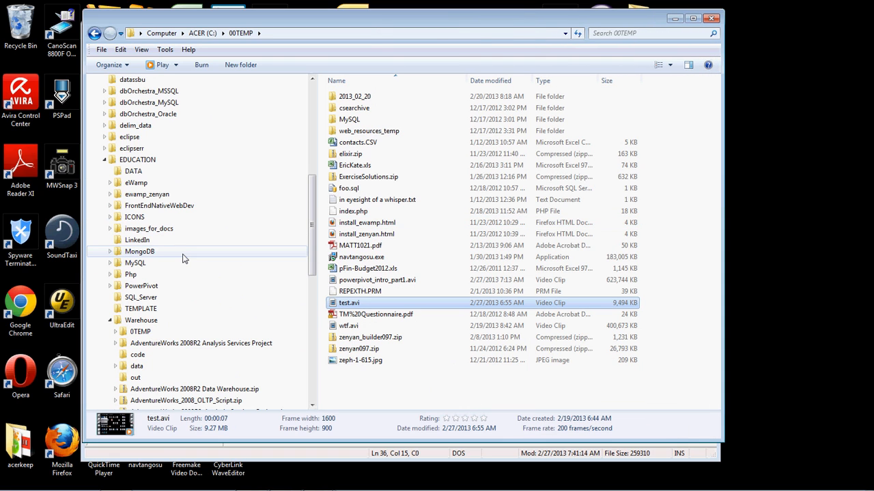
mouse_move(134, 254)
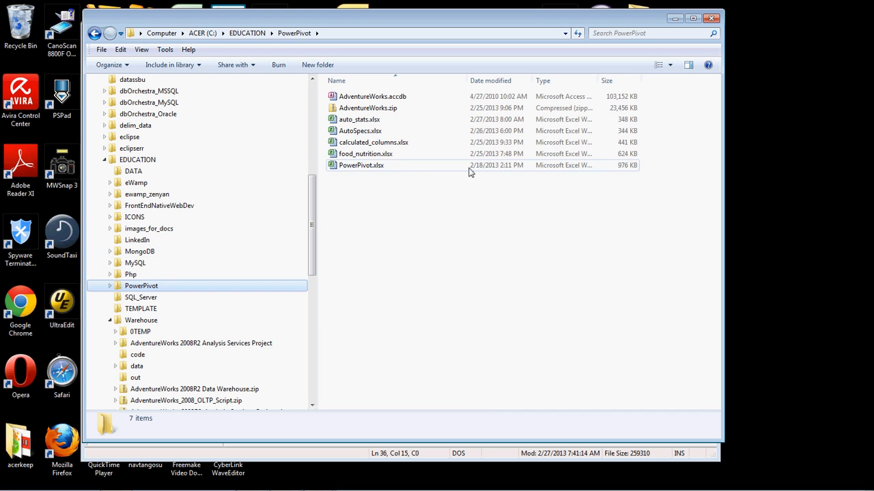
left_click(361, 166)
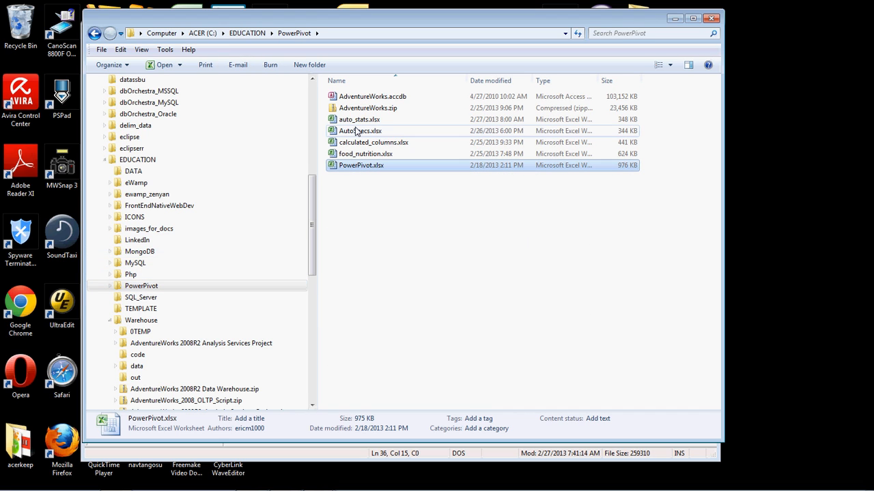
left_click(359, 130)
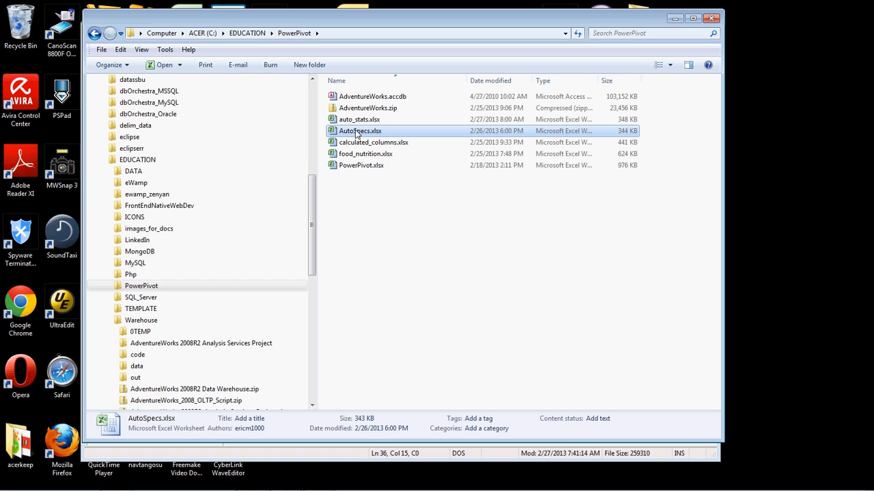
left_click(358, 119)
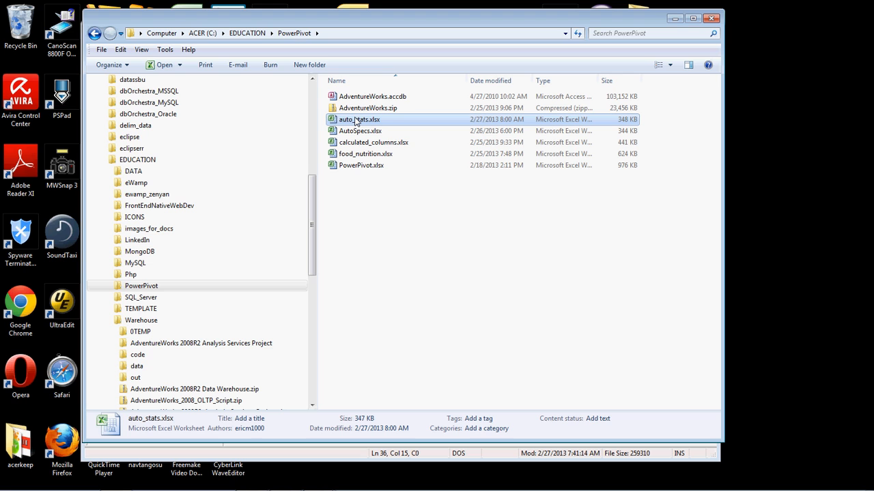
mouse_move(352, 127)
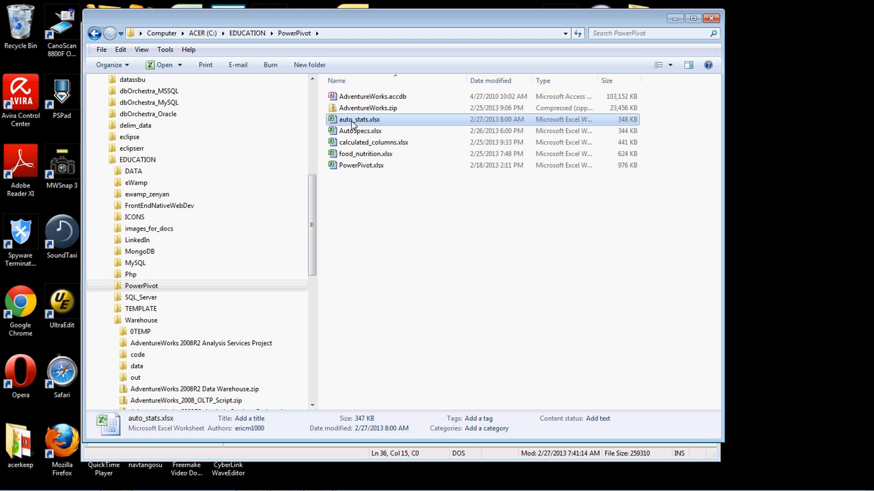
- Reopen auto_stats.xlsx from Explorer and show the PowerPivot ribbon
double_click(358, 119)
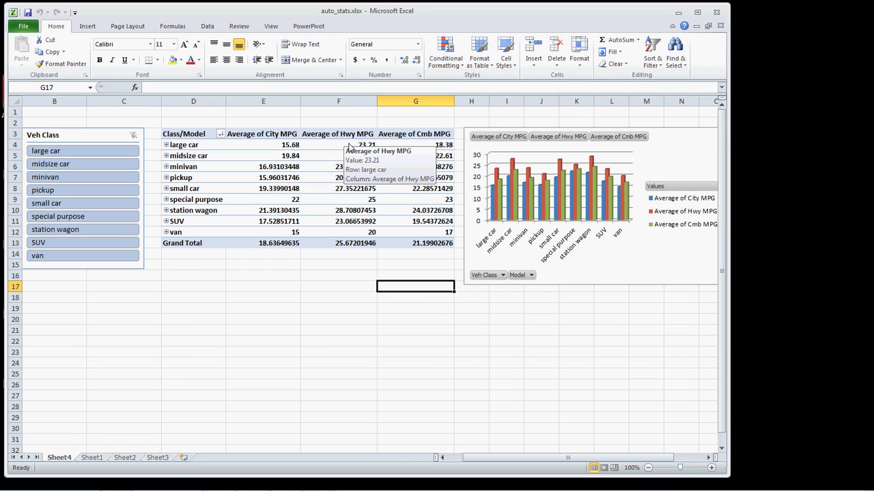
mouse_move(362, 266)
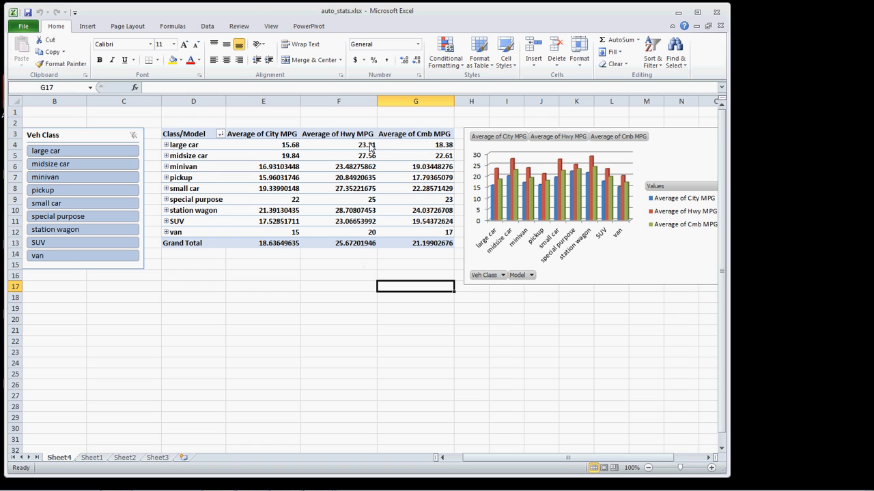
left_click(308, 25)
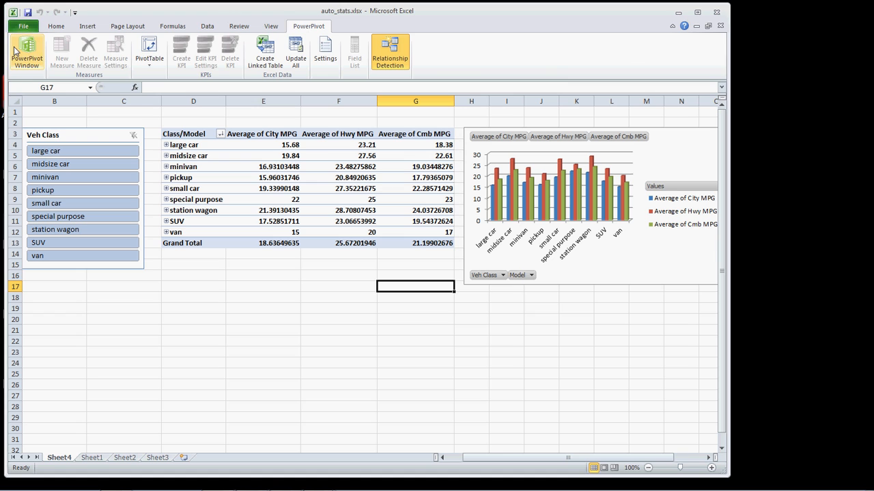
mouse_move(28, 52)
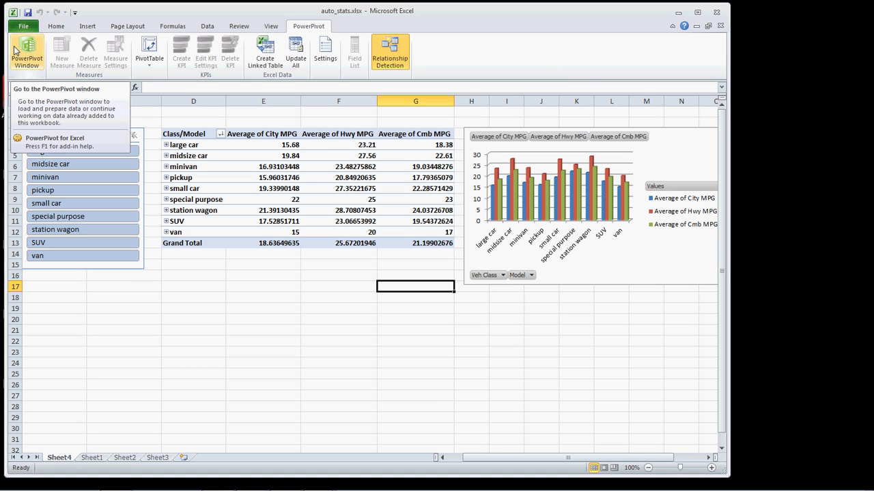
- Refresh the auto_stats table in the PowerPivot window, transferring 2,342 rows, and dismiss the report
left_click(27, 51)
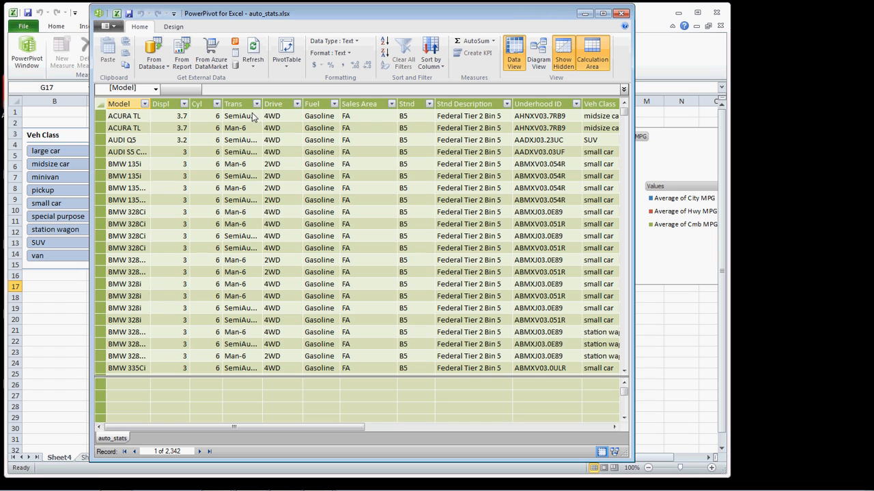
left_click(252, 51)
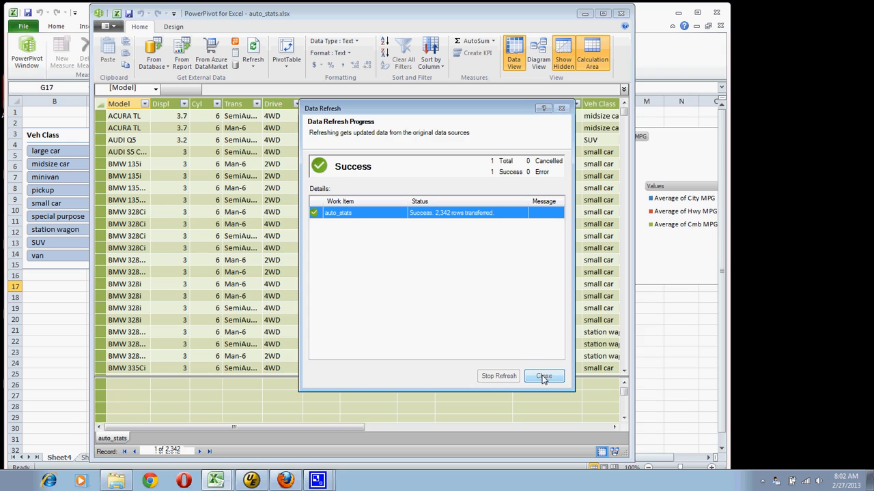
left_click(544, 376)
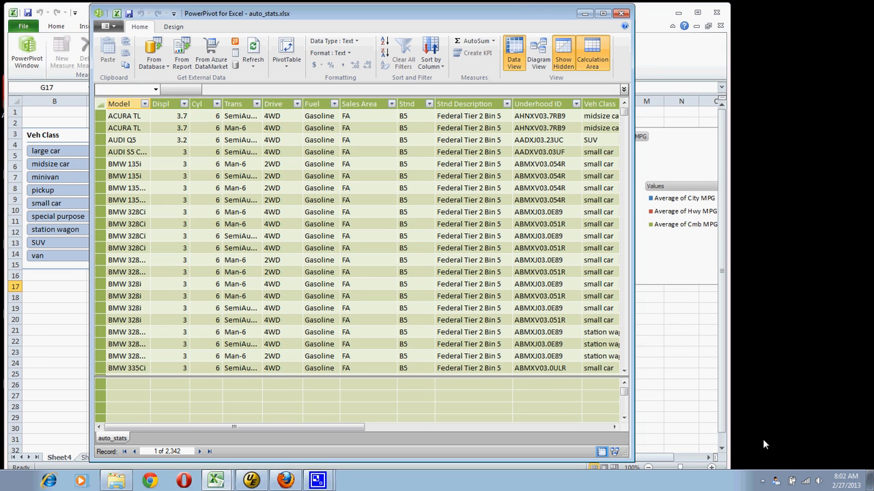
mouse_move(673, 374)
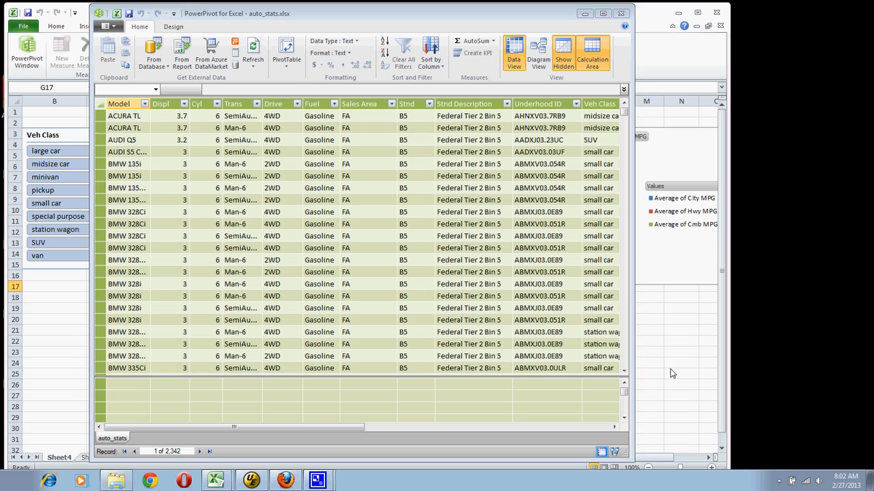